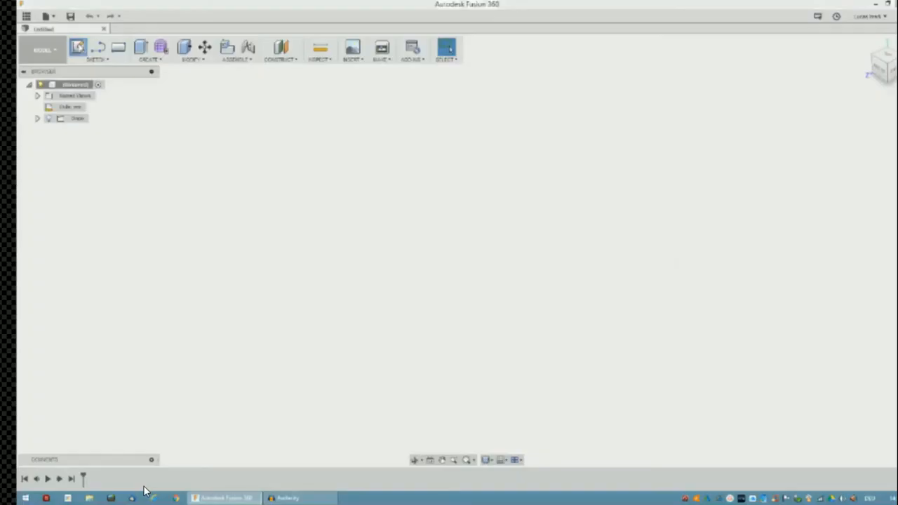
Sketch a construction circle with one small circle on it, patterned into 18 copies.
click(96, 49)
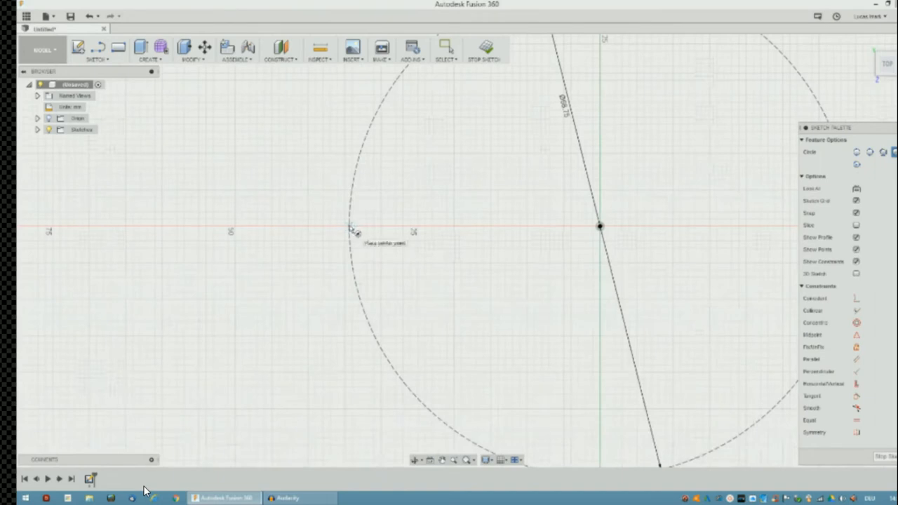
click(351, 232)
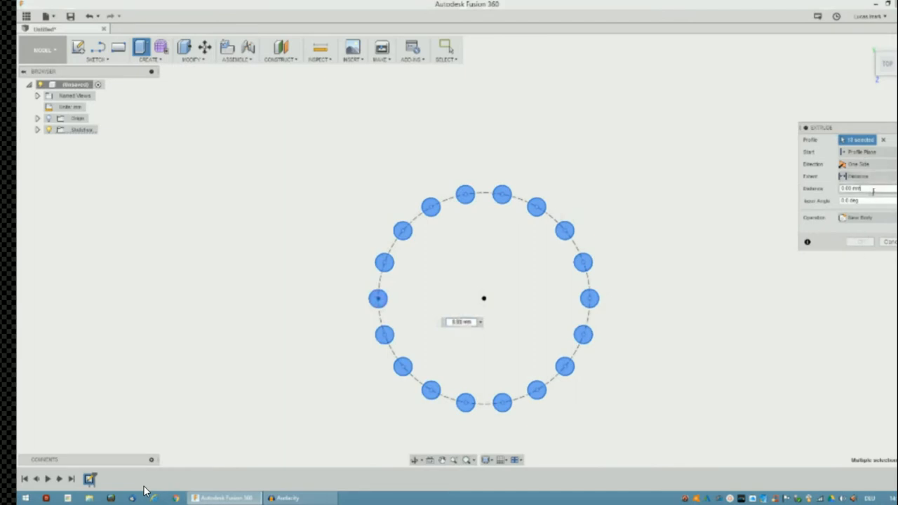
Extrude all 18 circle profiles into short cylindrical pins.
click(866, 188)
text(5)
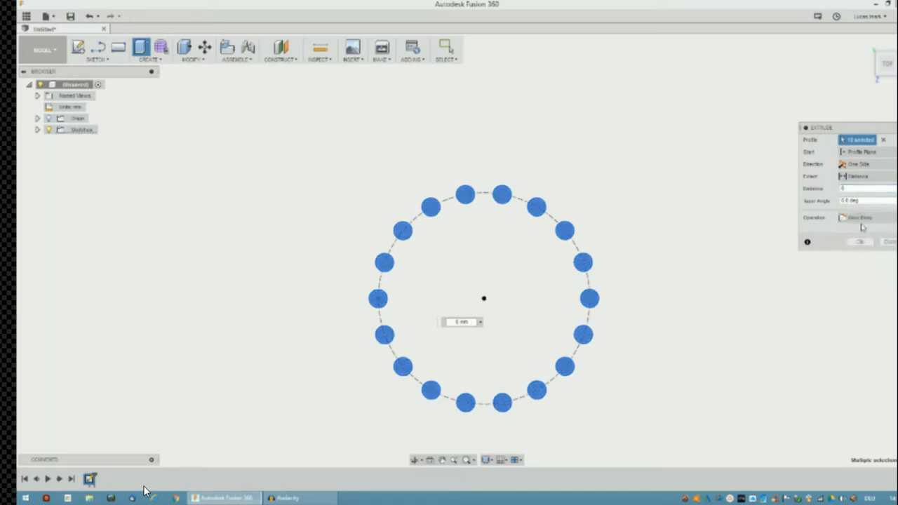
click(860, 242)
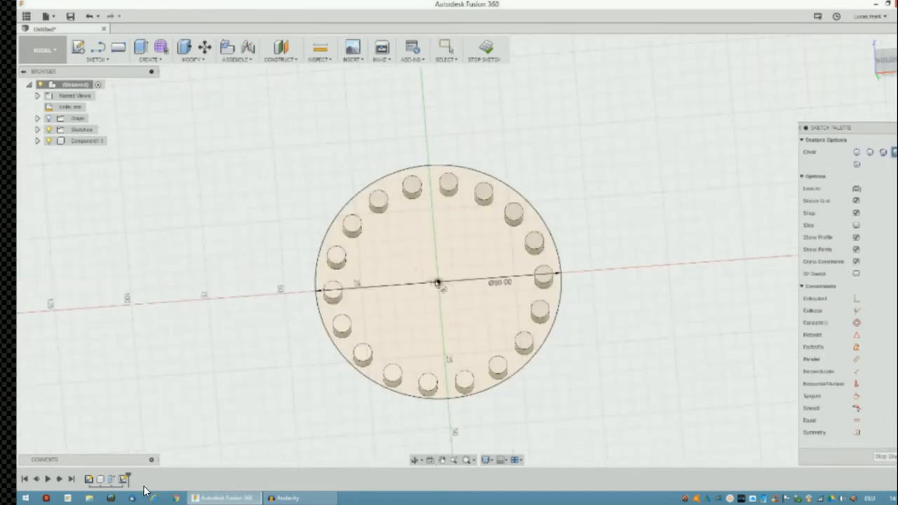
Extrude the 80 mm circle into a base disc and cut its center hole.
click(439, 283)
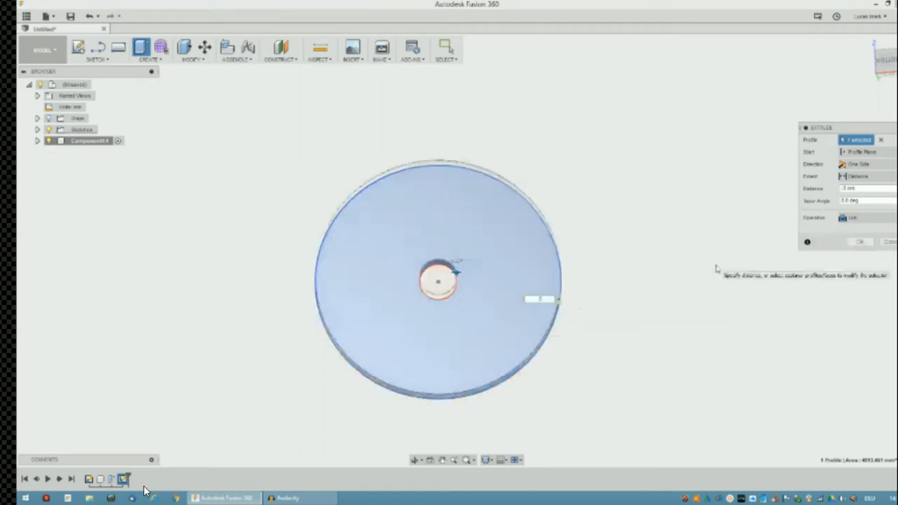
click(861, 242)
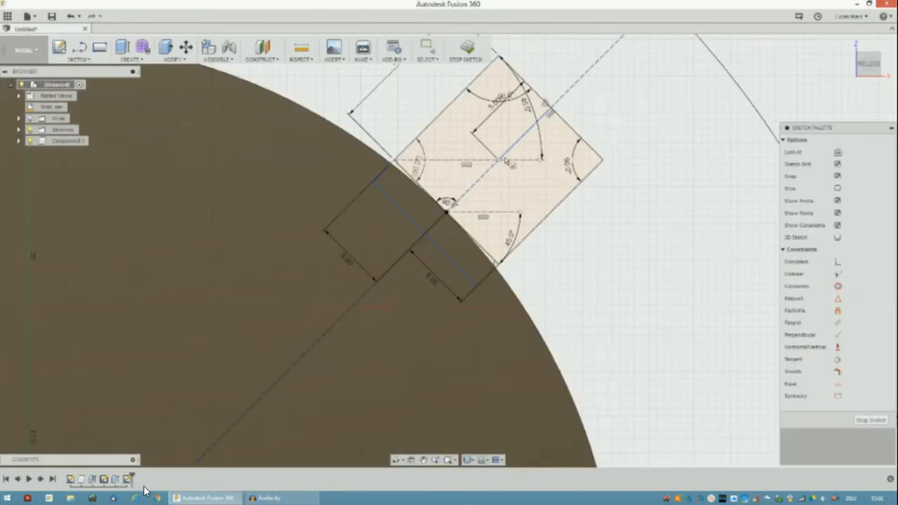
Sketch a holed tab at the disc edge, extrude it, and pattern it four times.
click(498, 160)
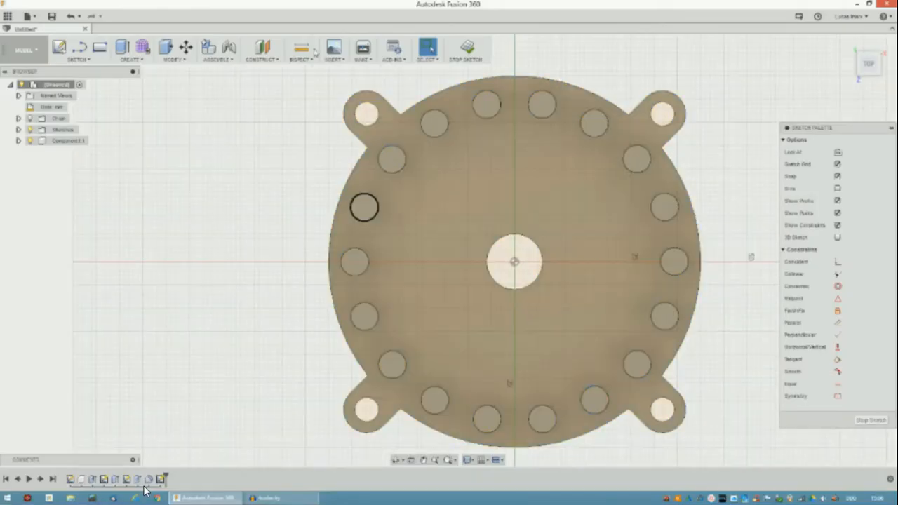
Sketch an outer circle and a concentric inner circle for the next disc.
click(60, 47)
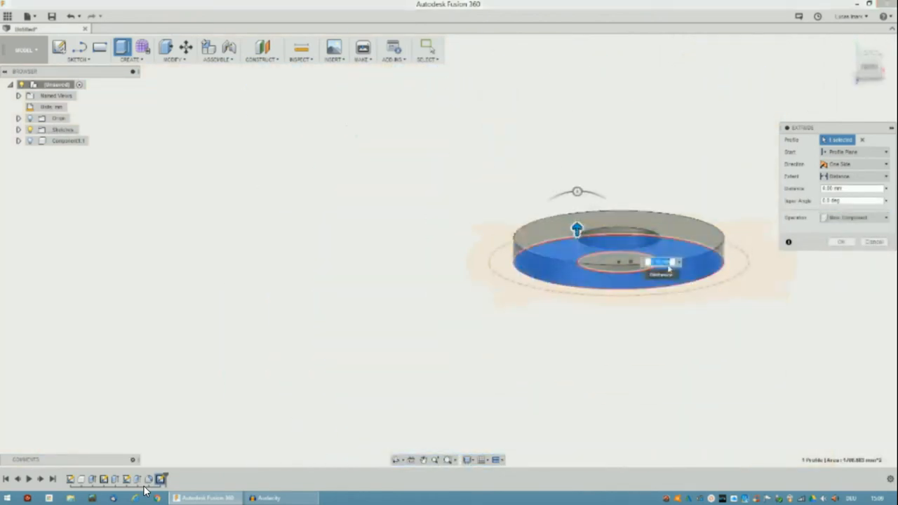
Extrude the ring as a new component and sketch a larger surrounding circle on it.
click(840, 241)
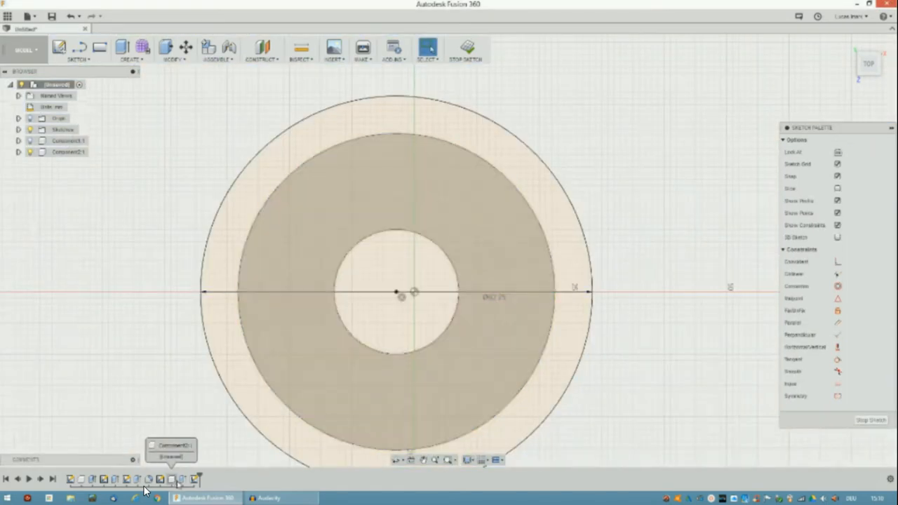
click(295, 353)
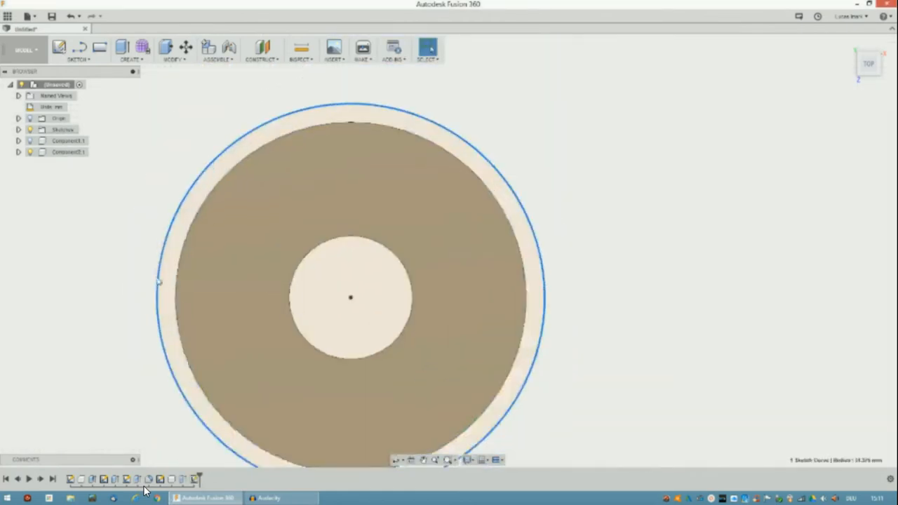
scroll(down, 3)
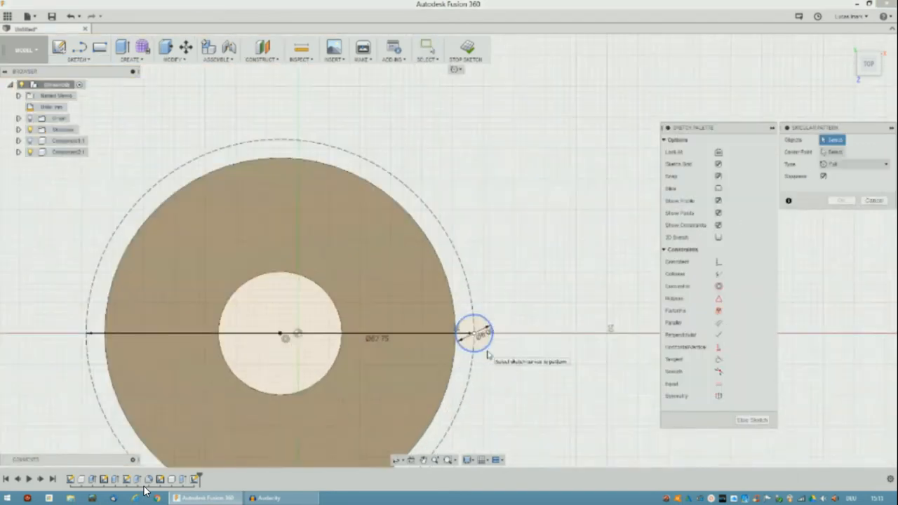
Circular-pattern the small circle around the disc edge.
click(476, 333)
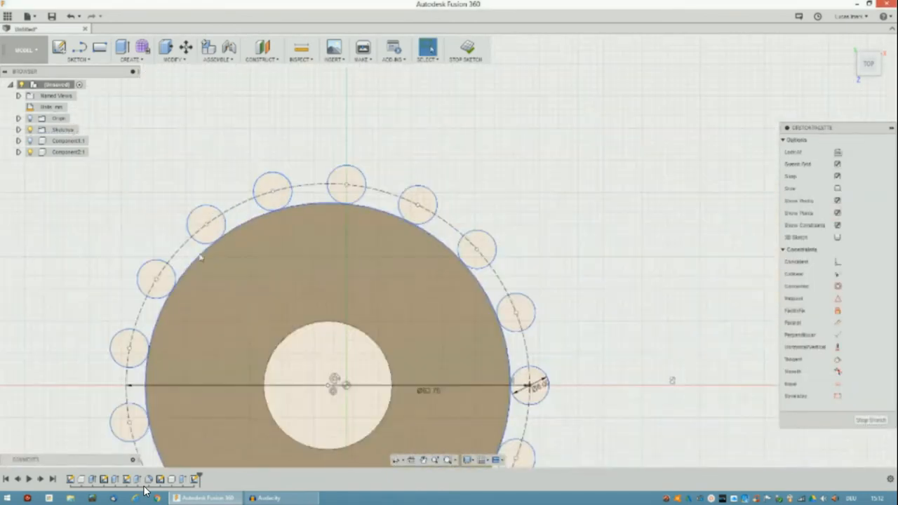
click(77, 59)
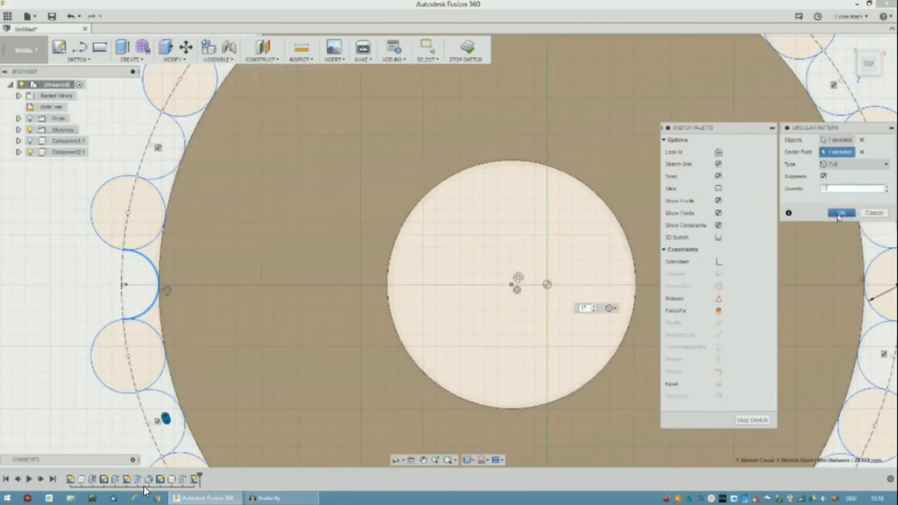
click(842, 213)
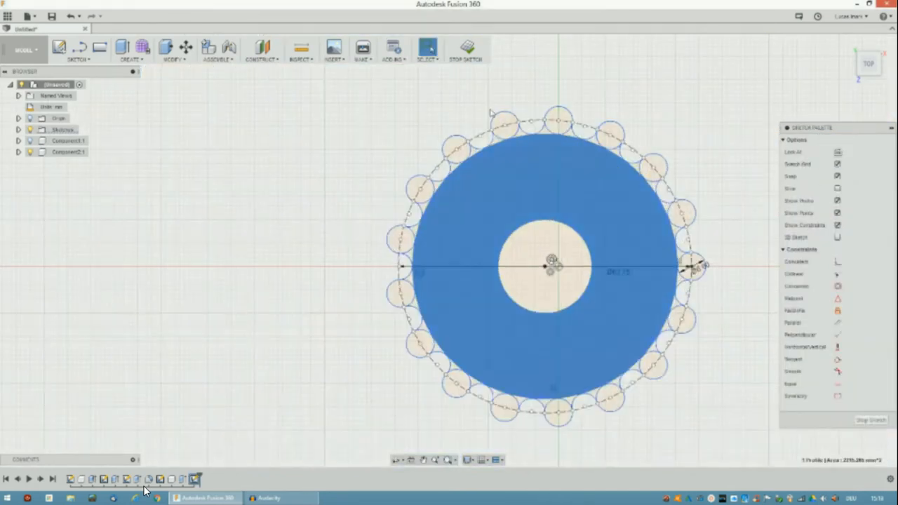
Cut the selected sketch profiles from the disc to form the scalloped teeth.
drag(351, 102, 734, 450)
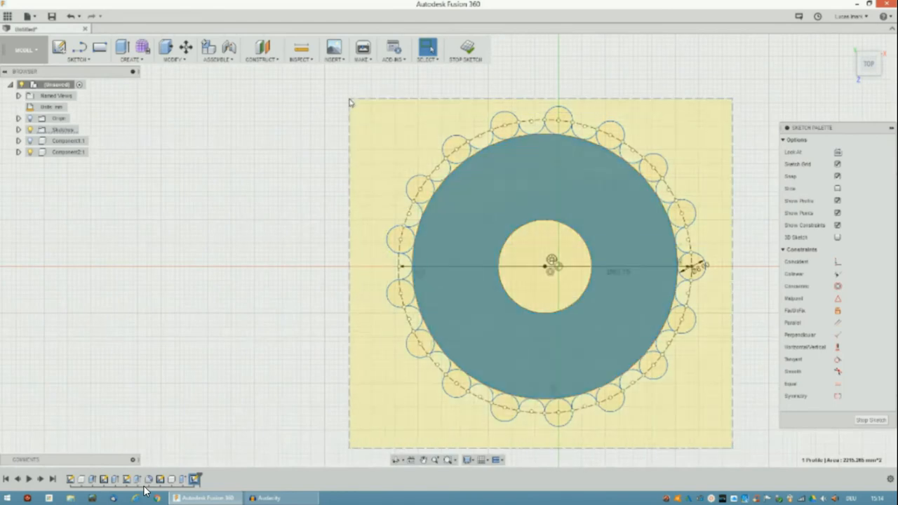
click(122, 48)
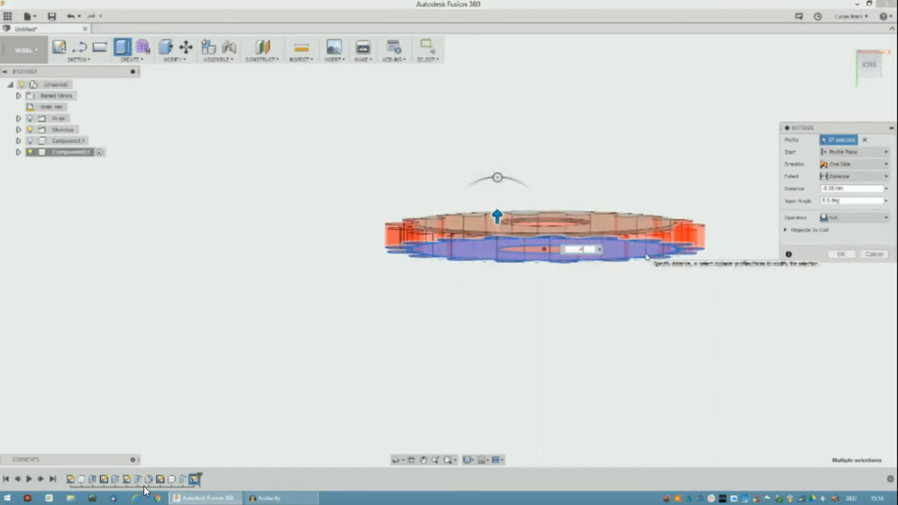
click(852, 218)
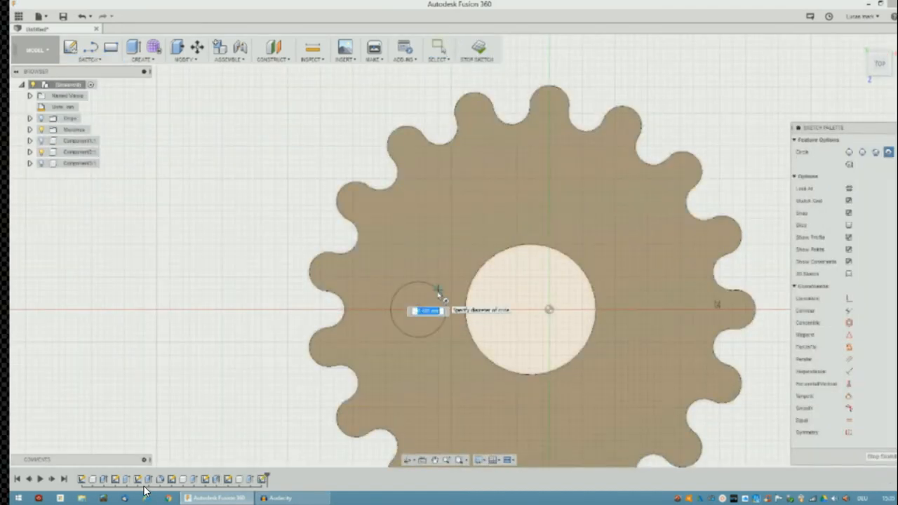
Sketch a 13 mm circle 18 mm from centre and pattern it around the bore.
click(87, 50)
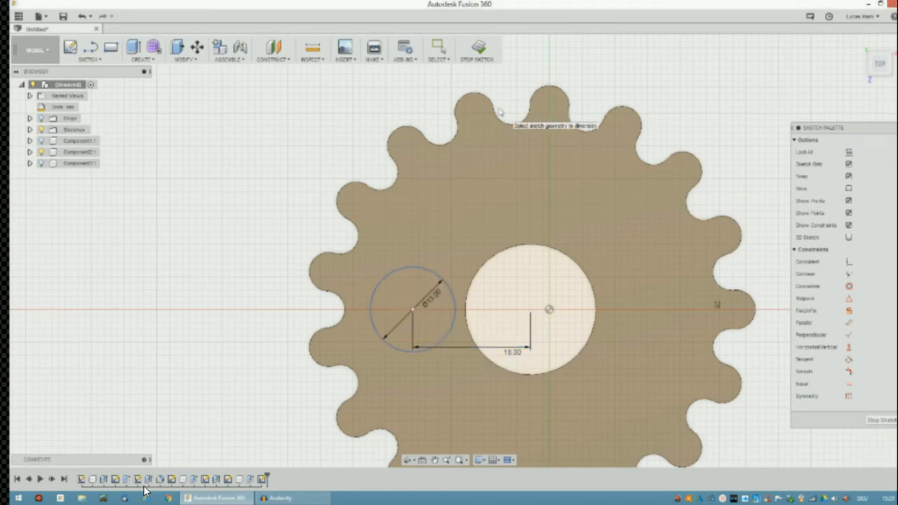
mouse_move(472, 313)
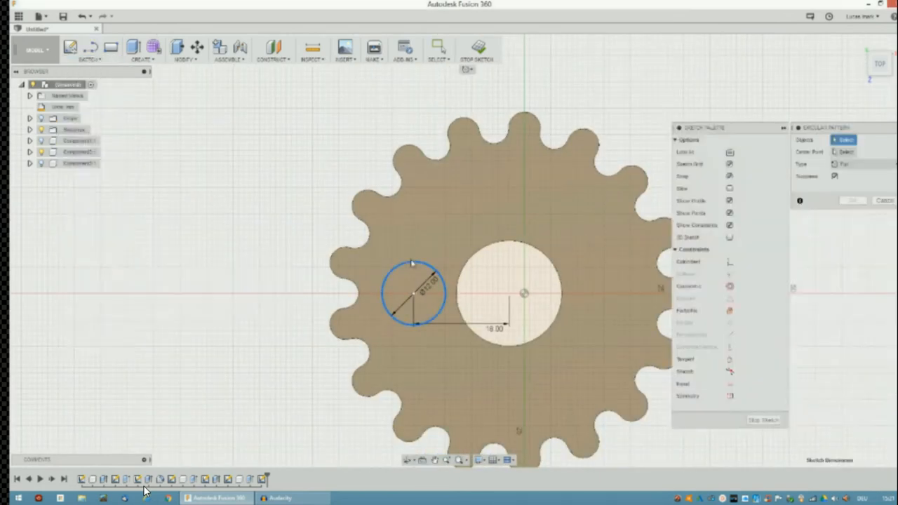
click(556, 377)
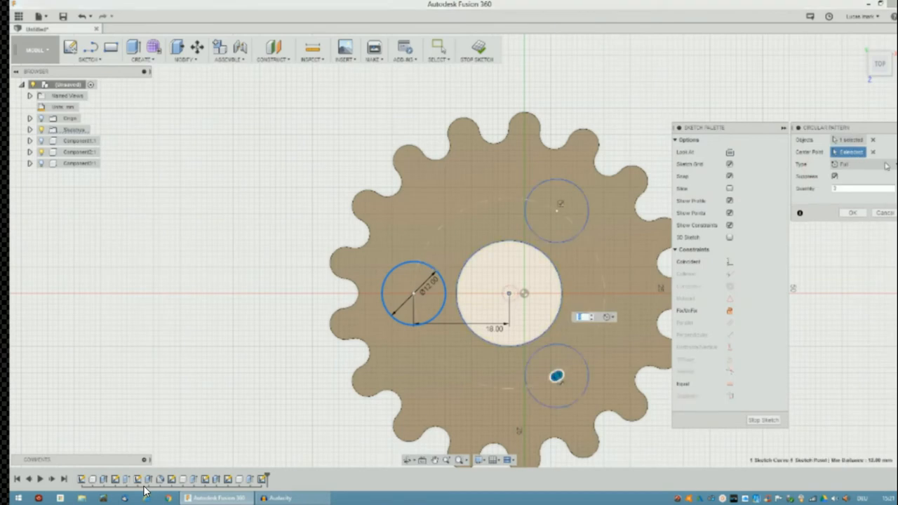
click(860, 188)
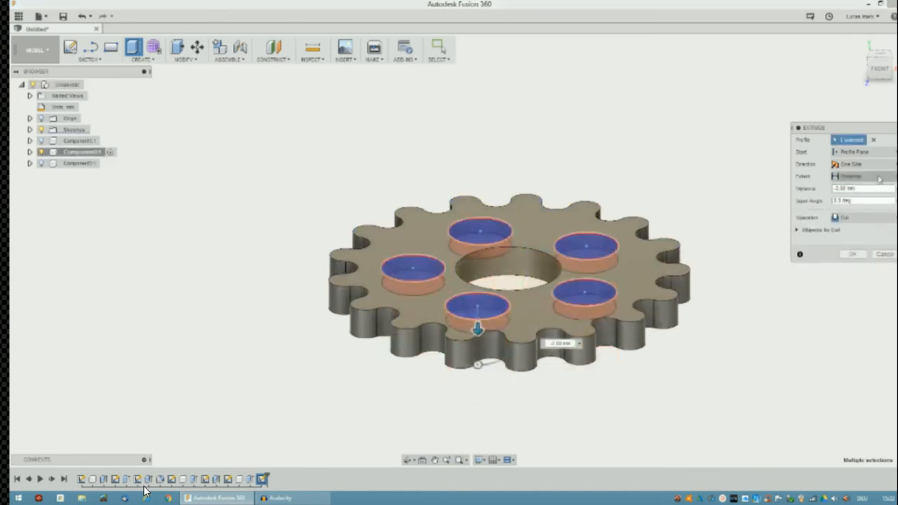
Cut the five output hole profiles 2 mm into the toothed disc.
click(853, 254)
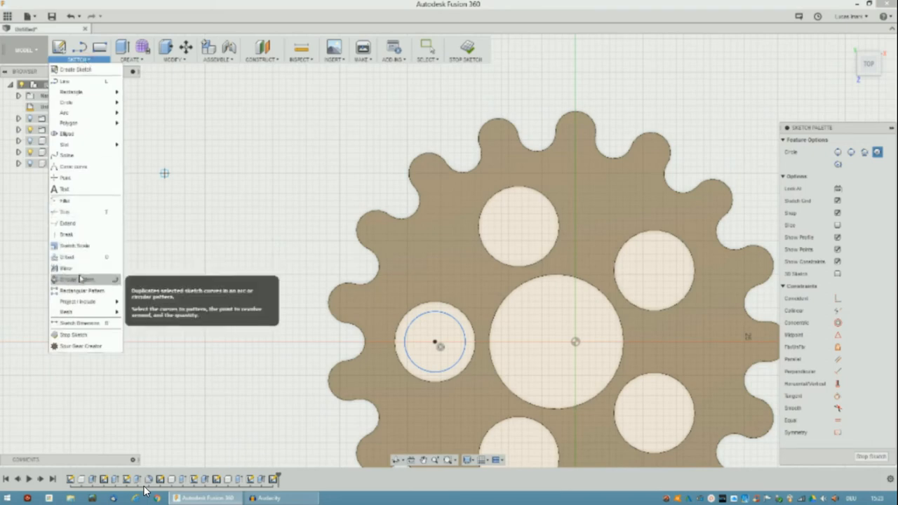
Pattern a small circle into each output hole and extrude the five as new bodies.
click(69, 278)
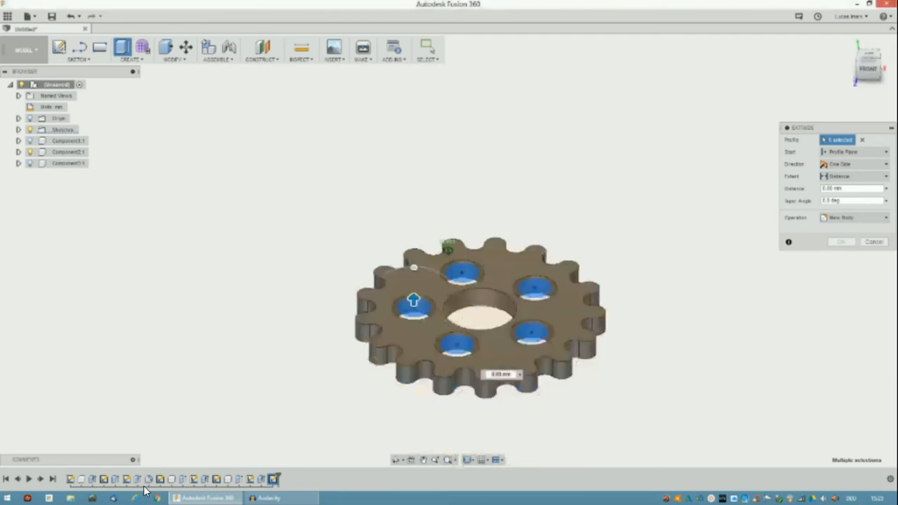
drag(413, 300, 418, 293)
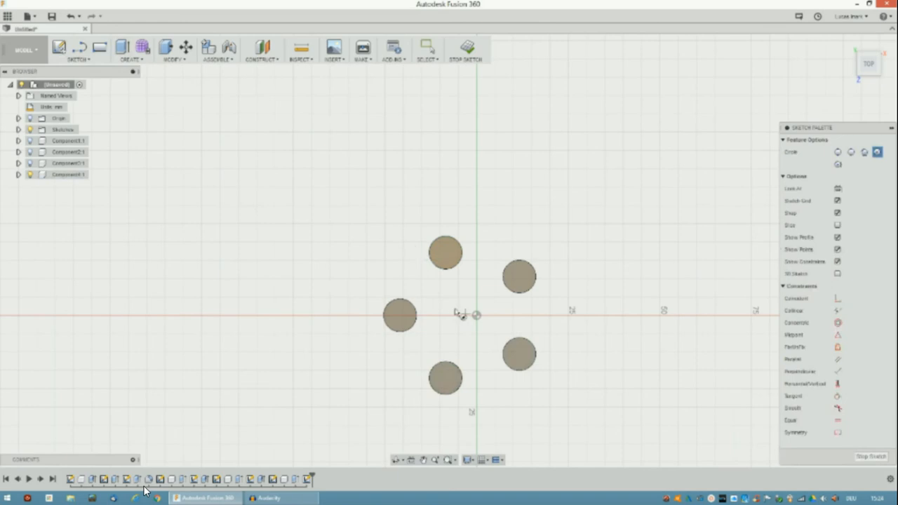
Show the toothed disc Component2 and sketch a 52 mm circle offset 2.875 mm enclosing the pins.
click(78, 50)
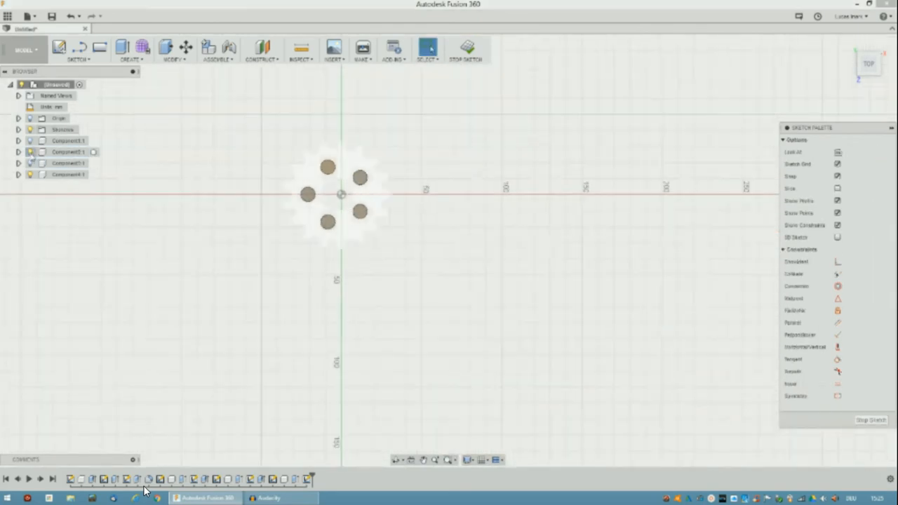
click(77, 50)
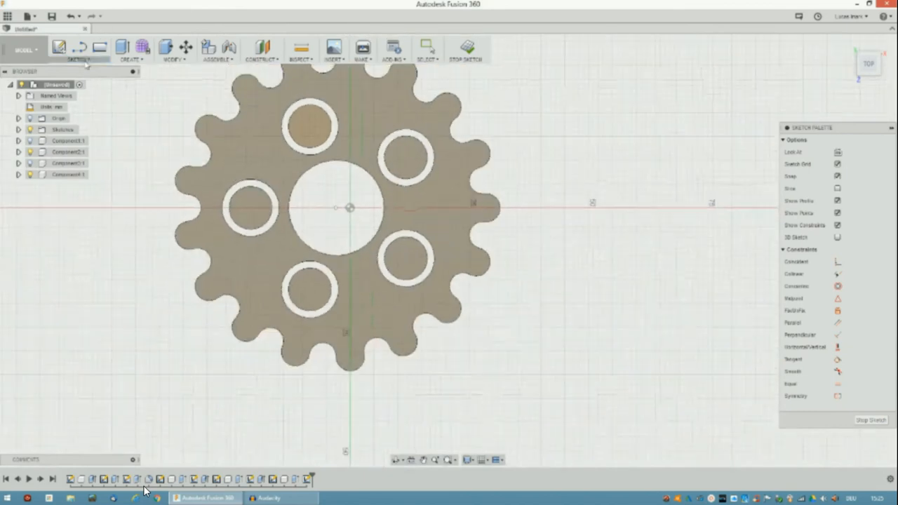
click(60, 47)
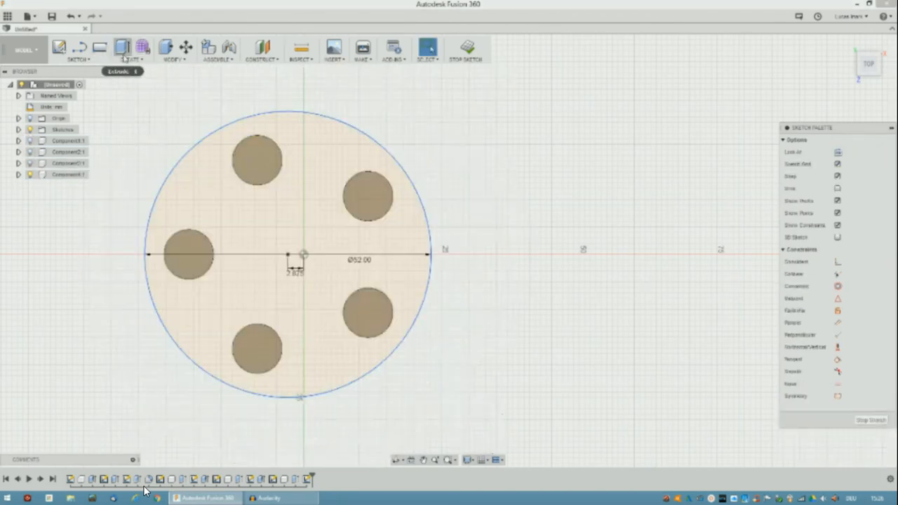
click(122, 48)
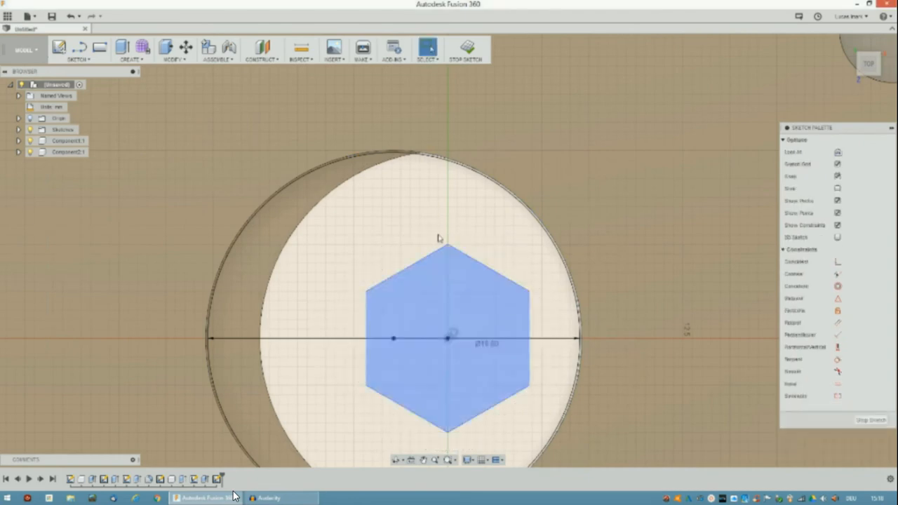
Extrude the profile around the 11 mm hexagon -5.7 mm as a new component.
click(465, 51)
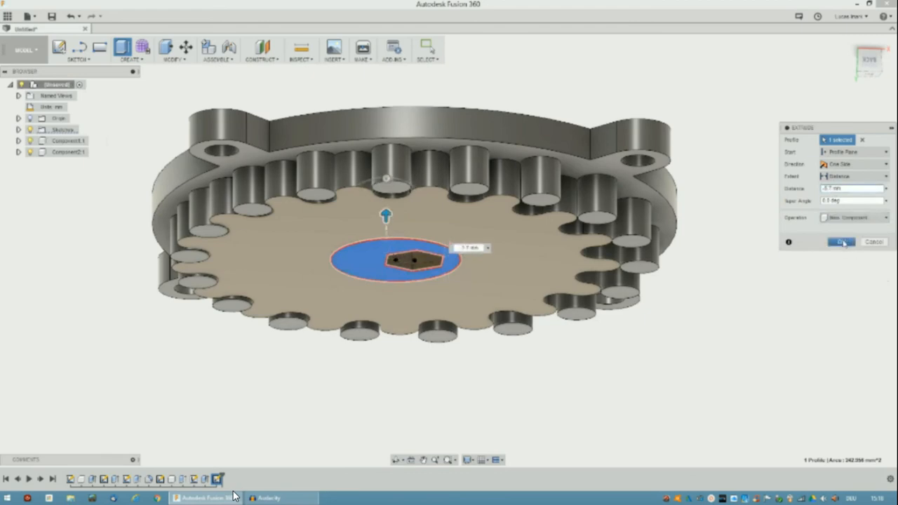
click(841, 242)
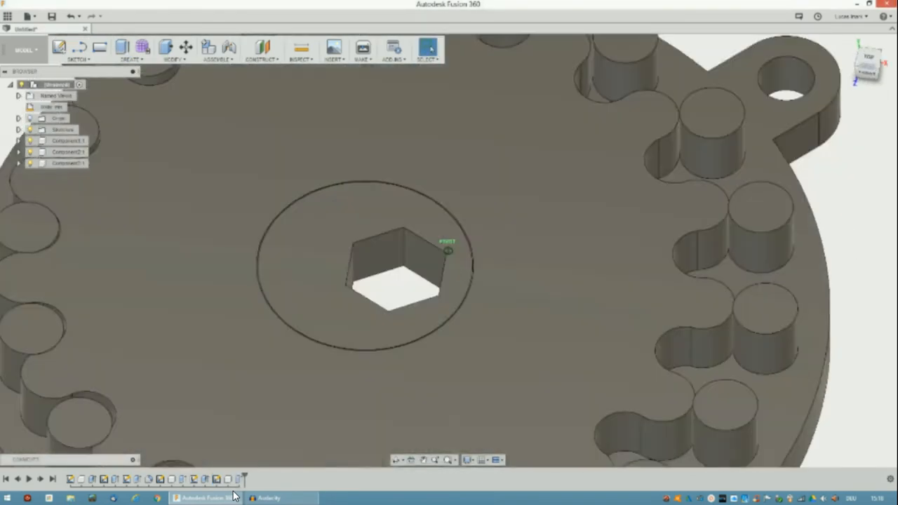